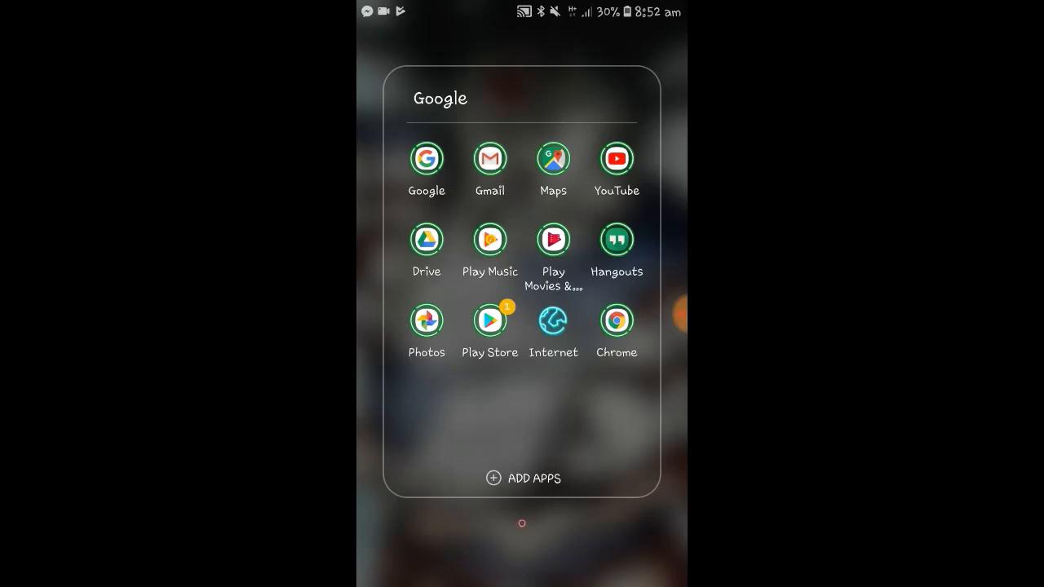
Step: Start installing Dig - Emulator Front-End from Google Play
left_click(489, 320)
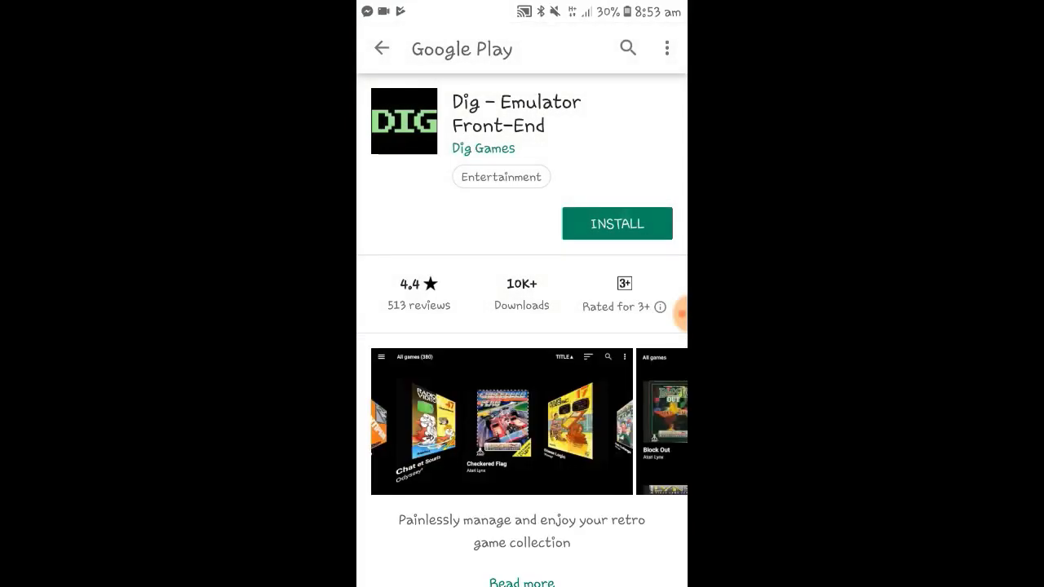
left_click(616, 223)
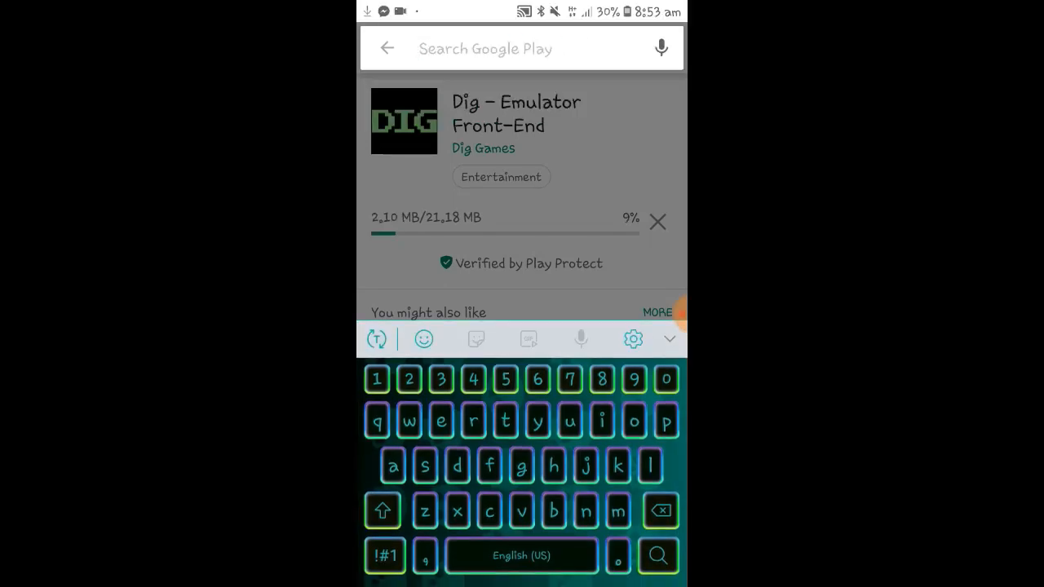
Step: Search 'retro', and start installing RetroArch from its store page
type("retroarc")
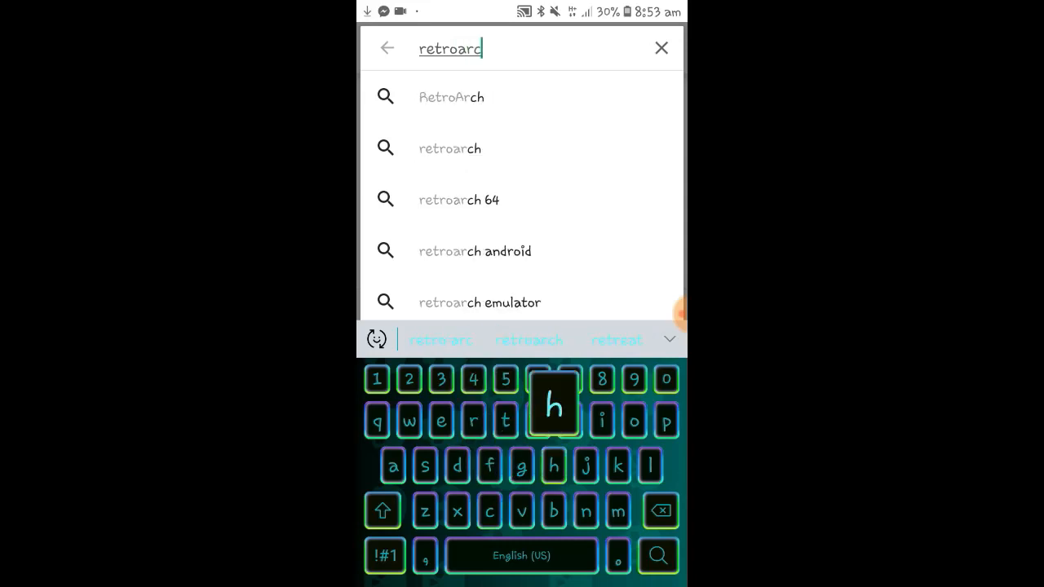
left_click(450, 96)
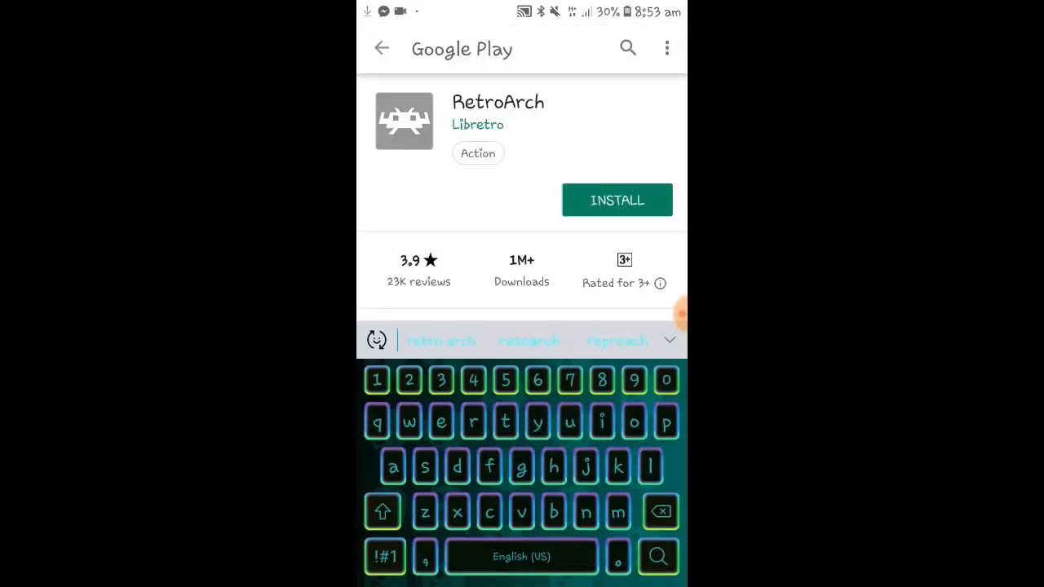
left_click(616, 199)
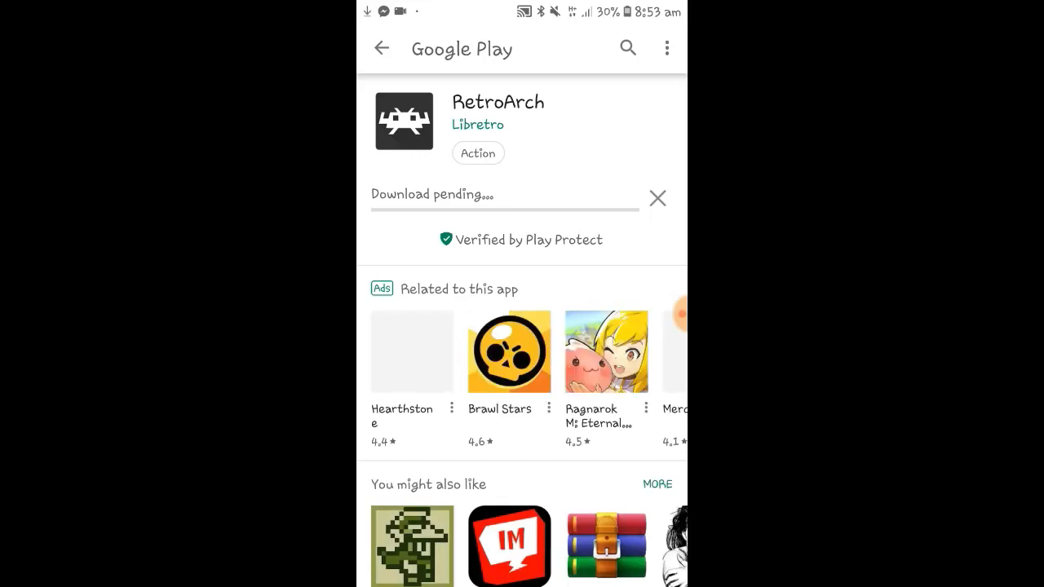
Step: Search 'zipper', install 7Zipper - File Explorer and accept its requested access
left_click(382, 49)
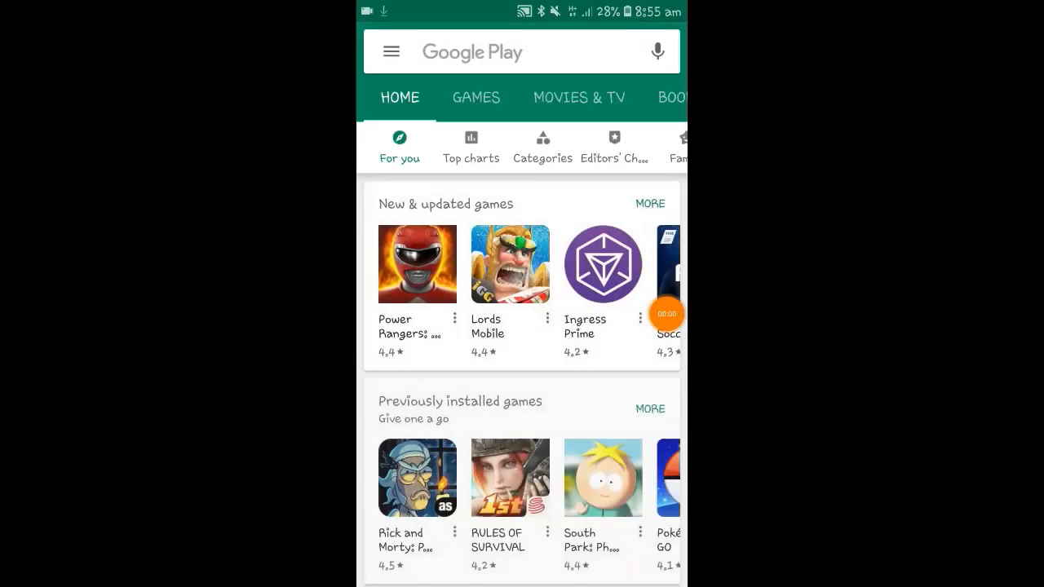
left_click(522, 51)
type("7")
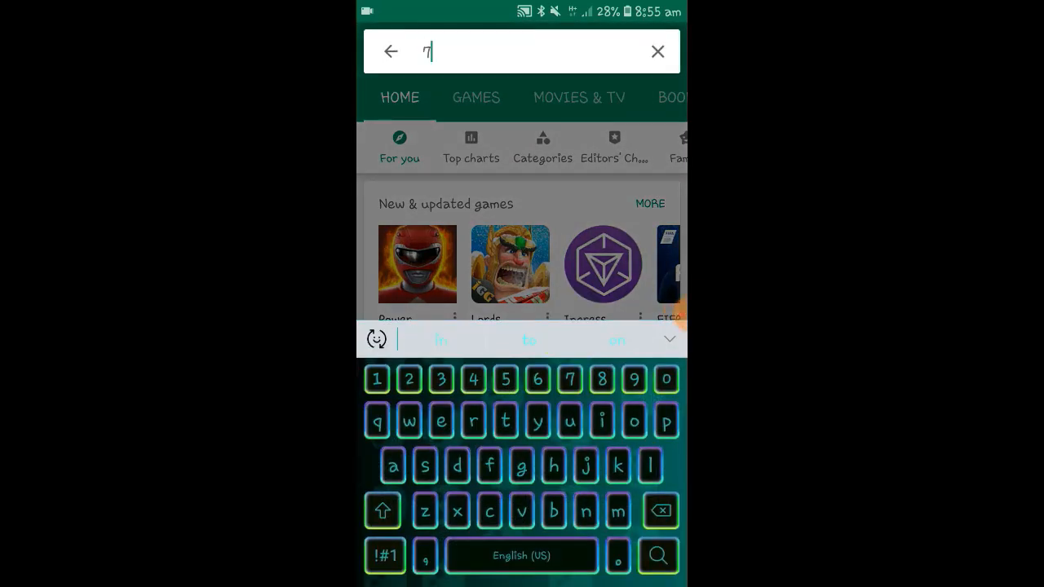
type("zipper")
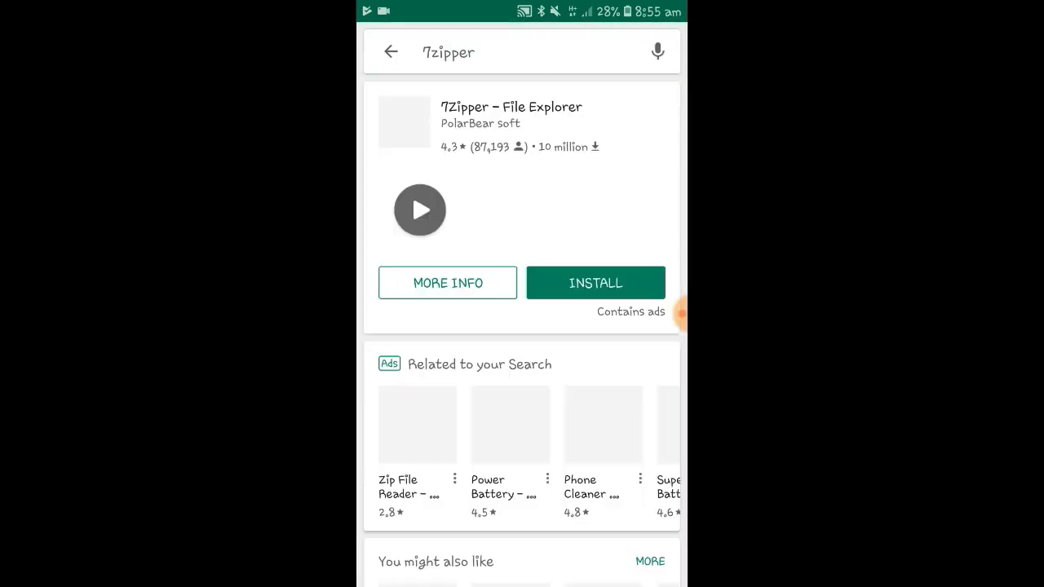
left_click(596, 284)
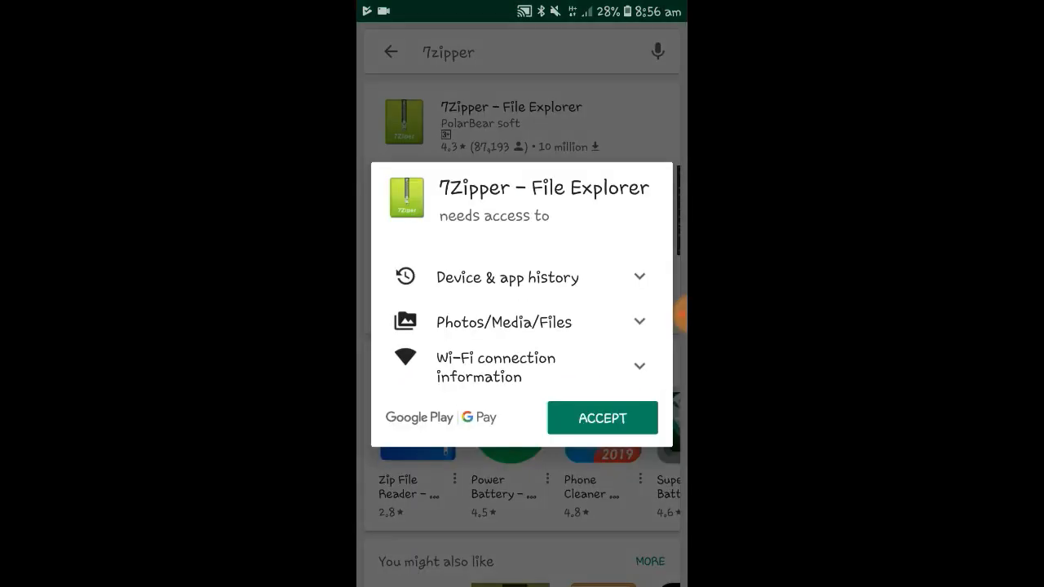
left_click(602, 418)
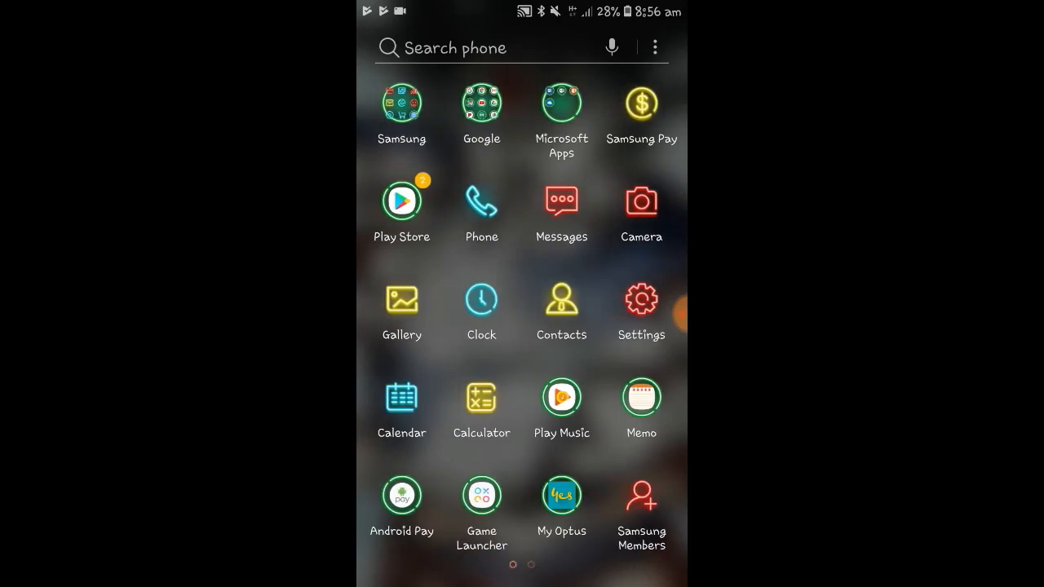
Step: Load the CoolROM Breath of Fire III (Europe) page in Chrome and reach its download area
left_click(482, 104)
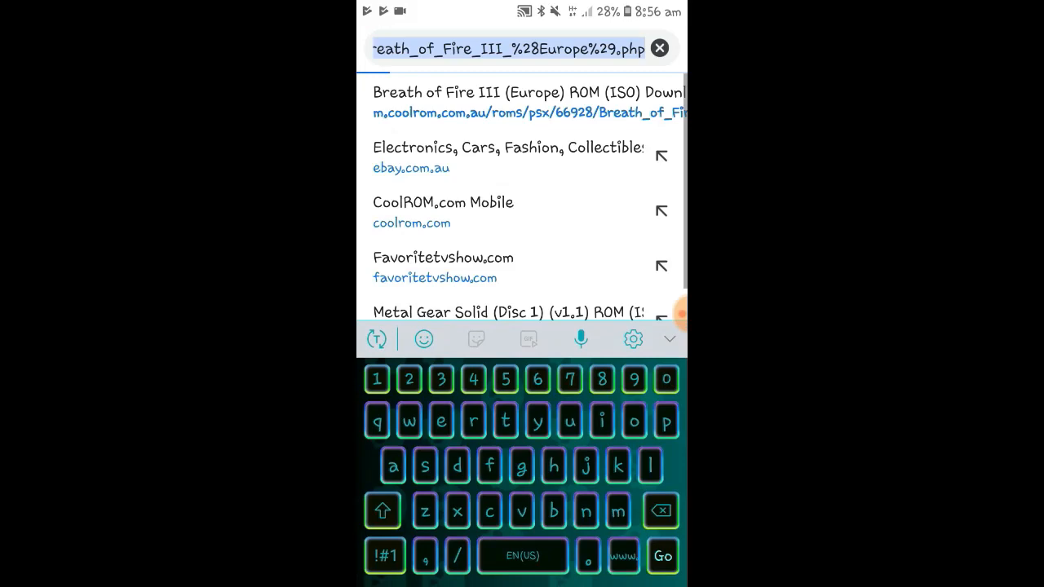
left_click(502, 92)
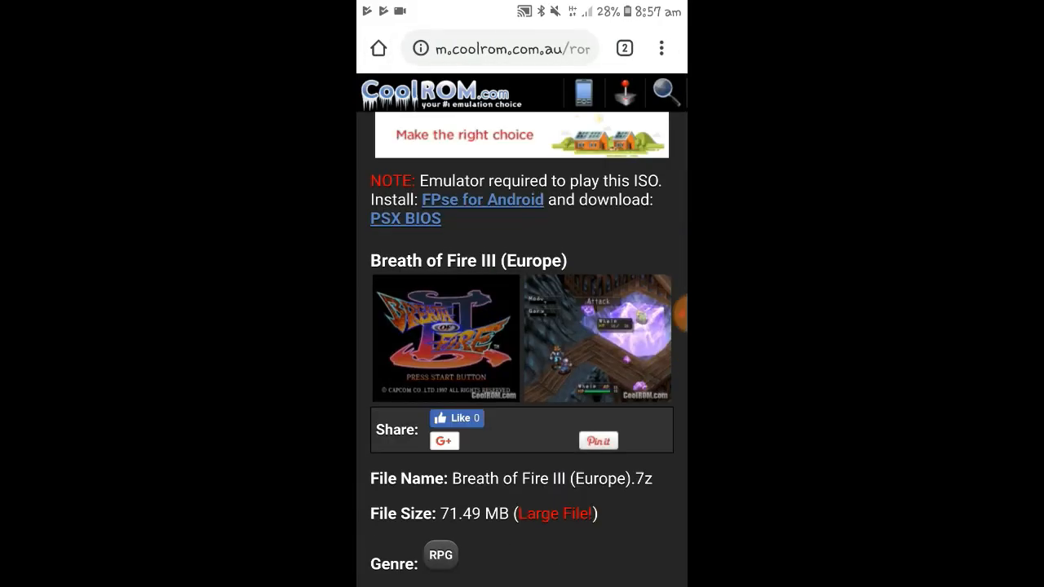
scroll("down", 3)
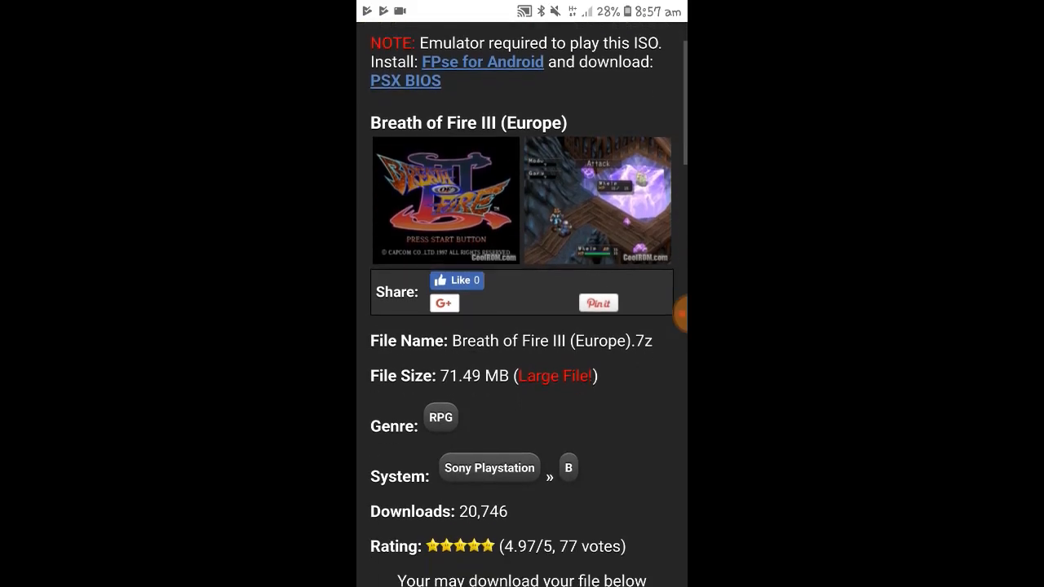
scroll("down", 3)
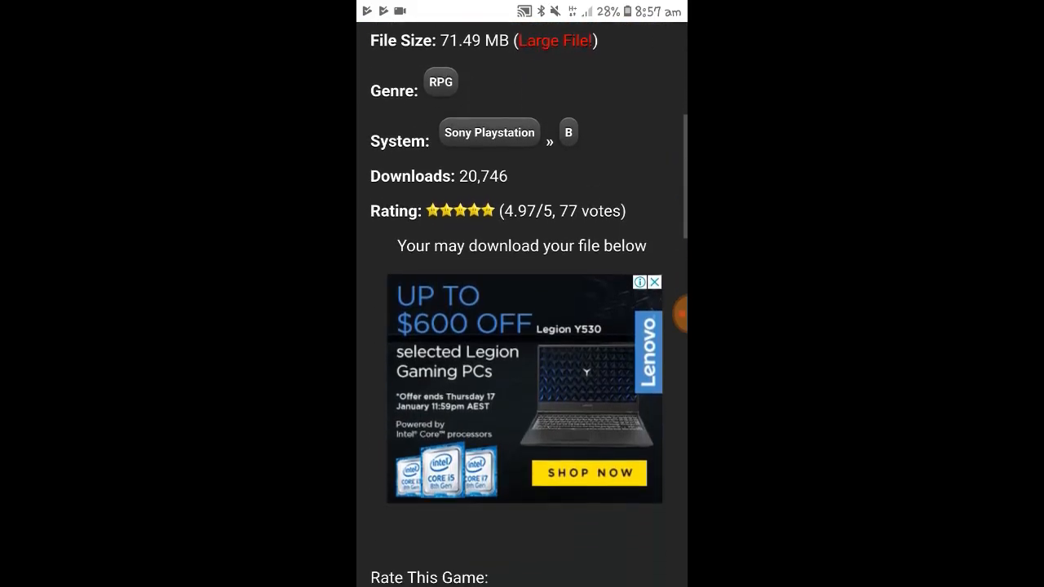
scroll("down", 3)
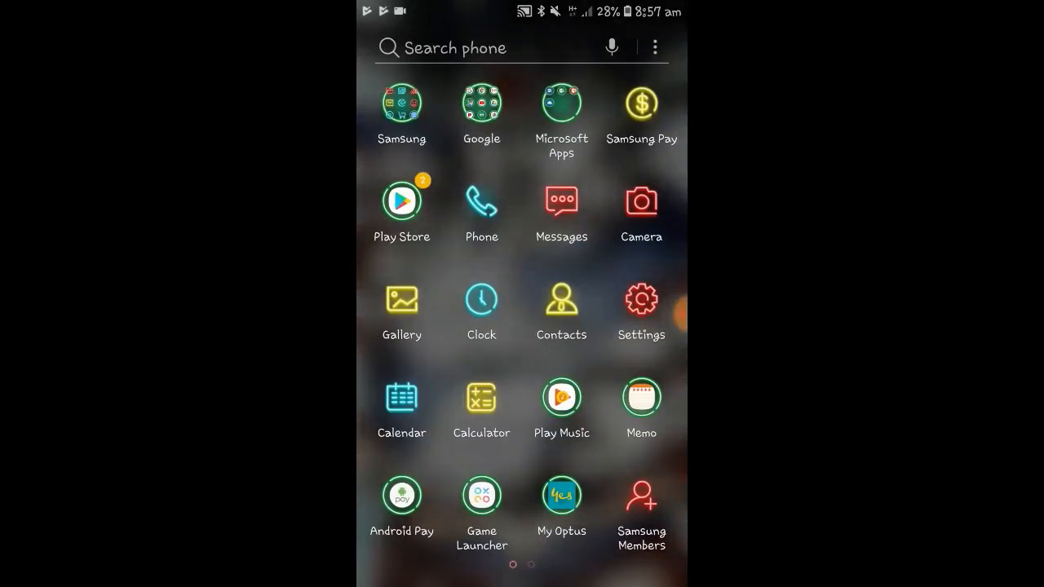
Step: Launch Dig, grant file access and scan the device so 2 games across 2 systems are listed
scroll("left", 3)
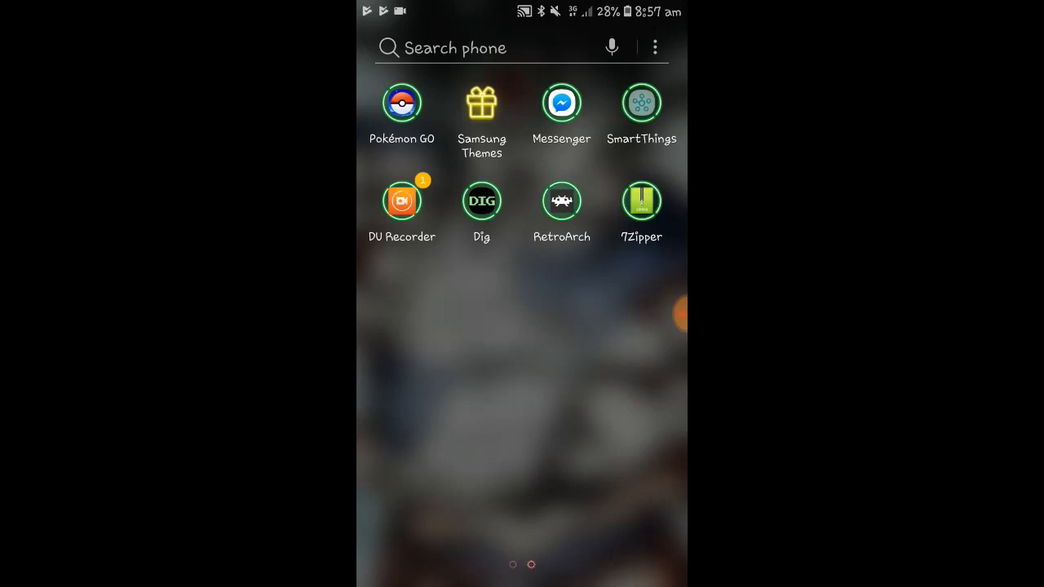
left_click(481, 199)
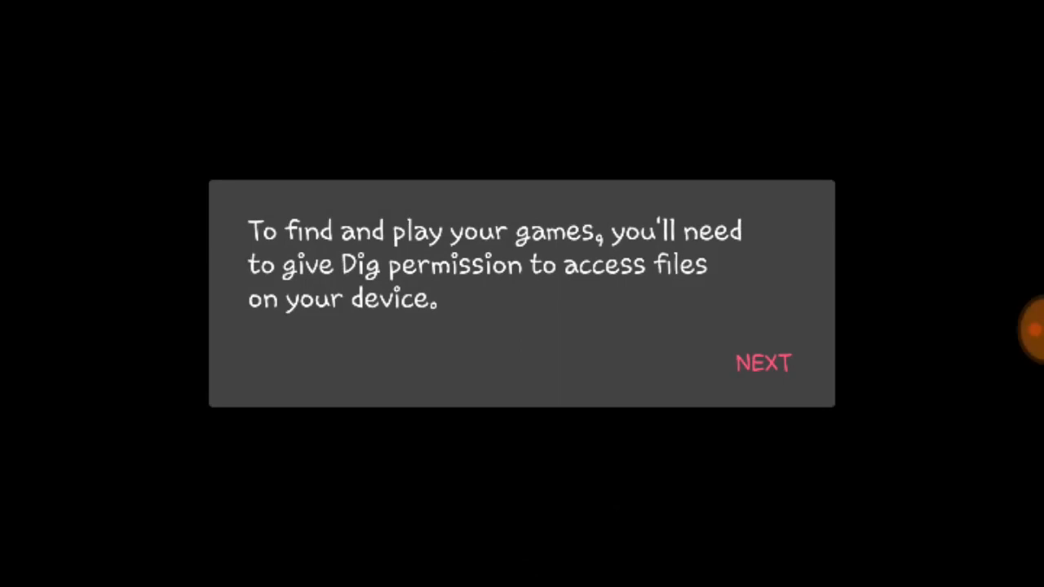
left_click(762, 363)
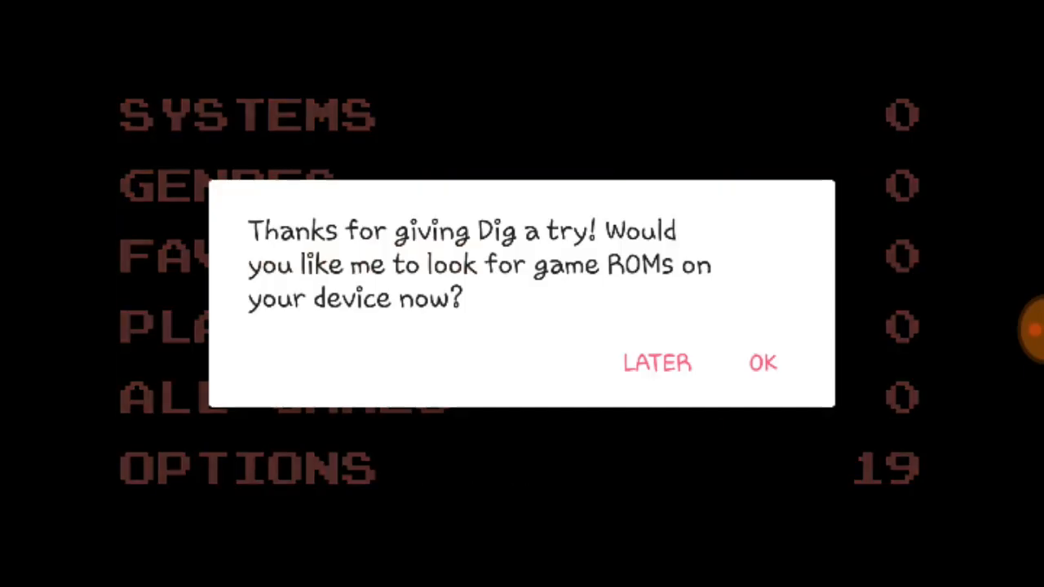
left_click(762, 362)
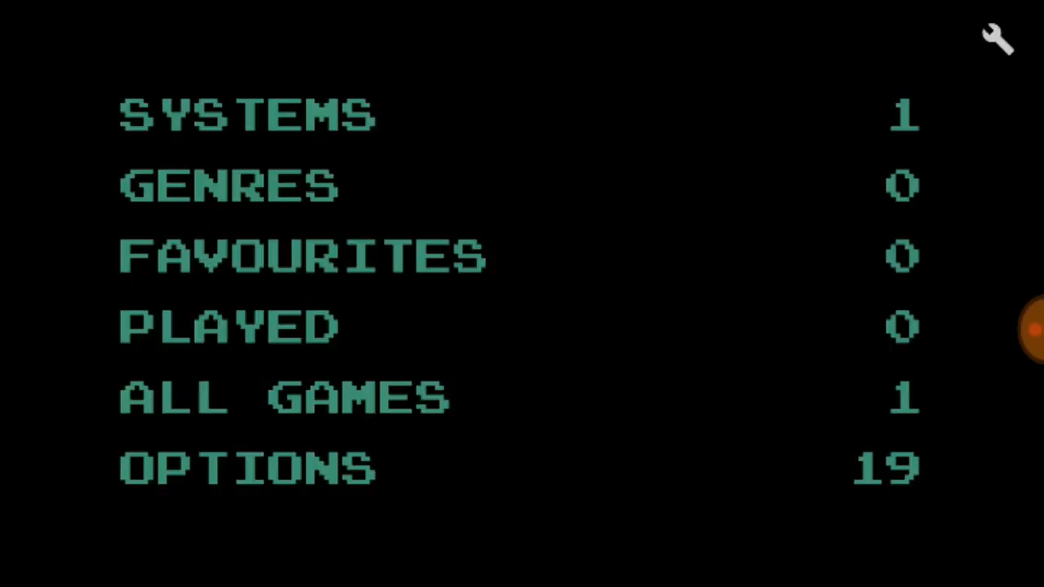
left_click(280, 409)
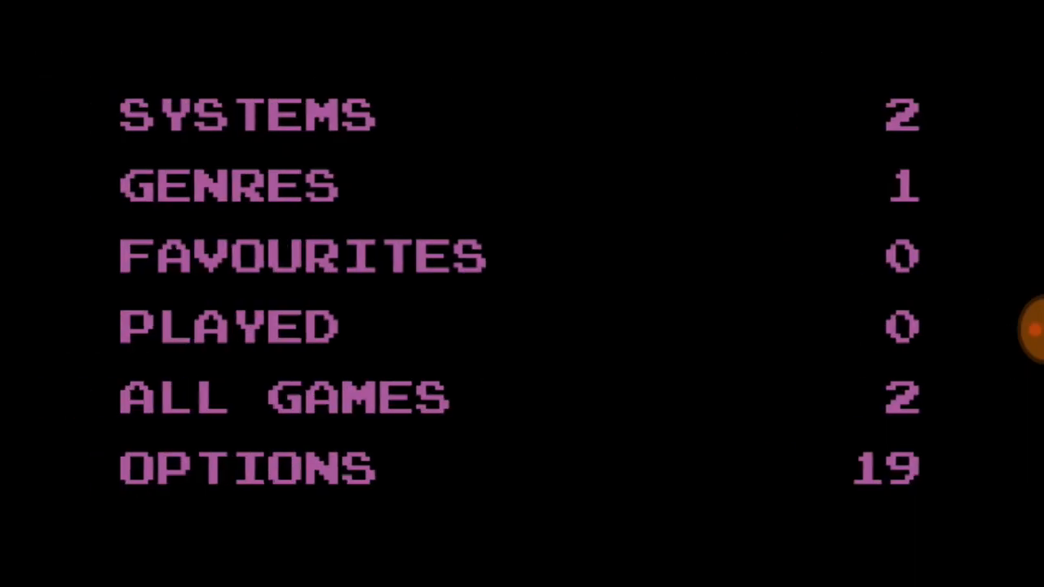
Step: Browse Dig's App and Game covers settings, then return to the All games library
left_click(245, 466)
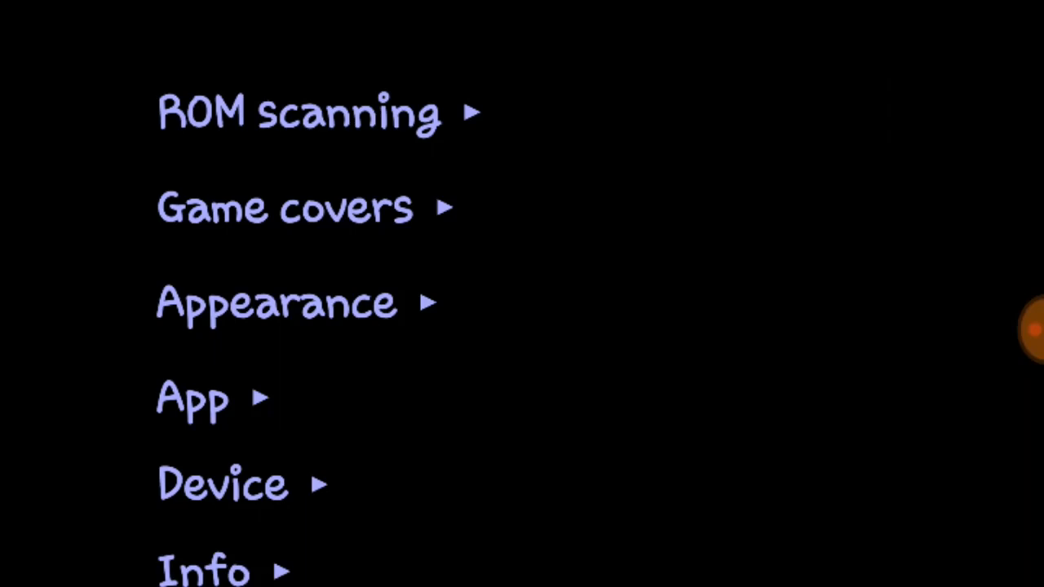
left_click(193, 399)
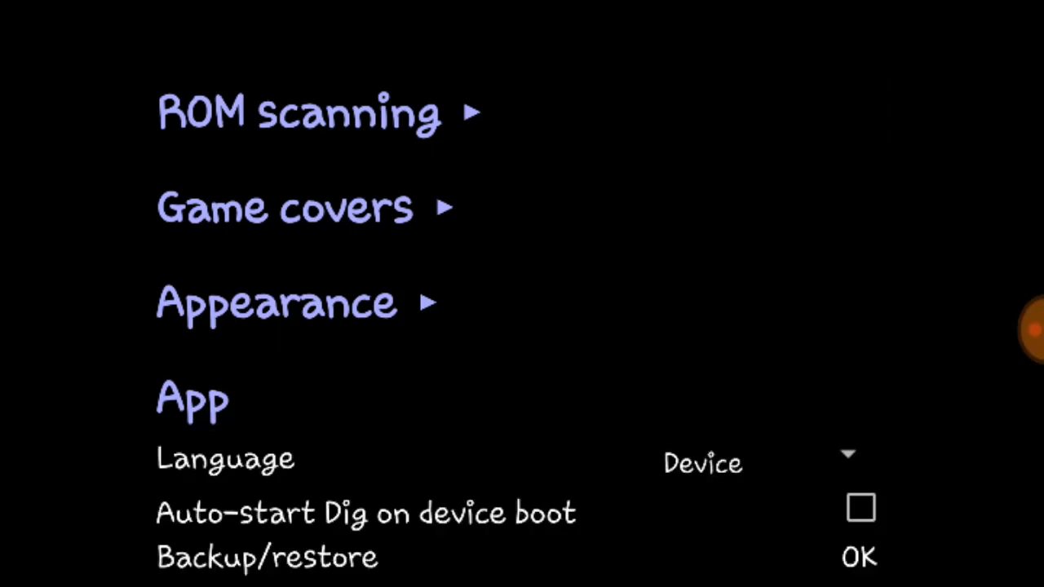
left_click(285, 206)
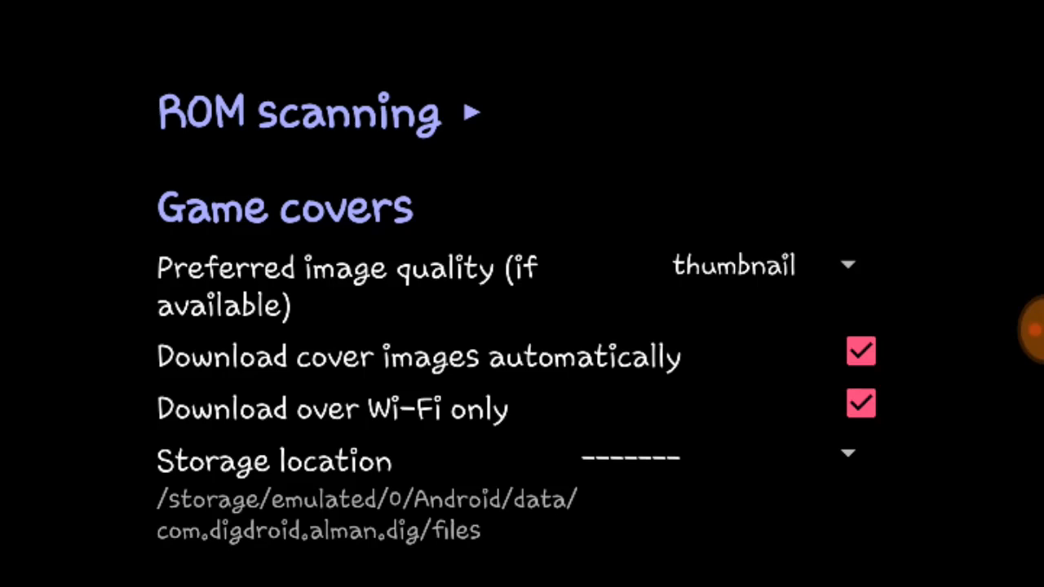
left_click(860, 403)
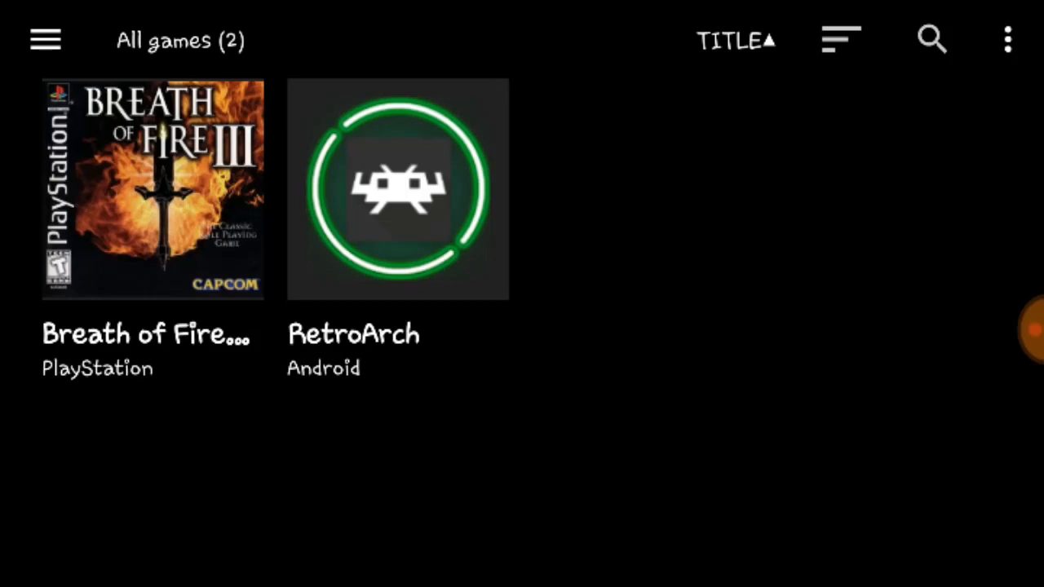
Step: Launch Breath of Fire III using 'Breath of Fire III (Europe) (Track 1).bin'
left_click(152, 189)
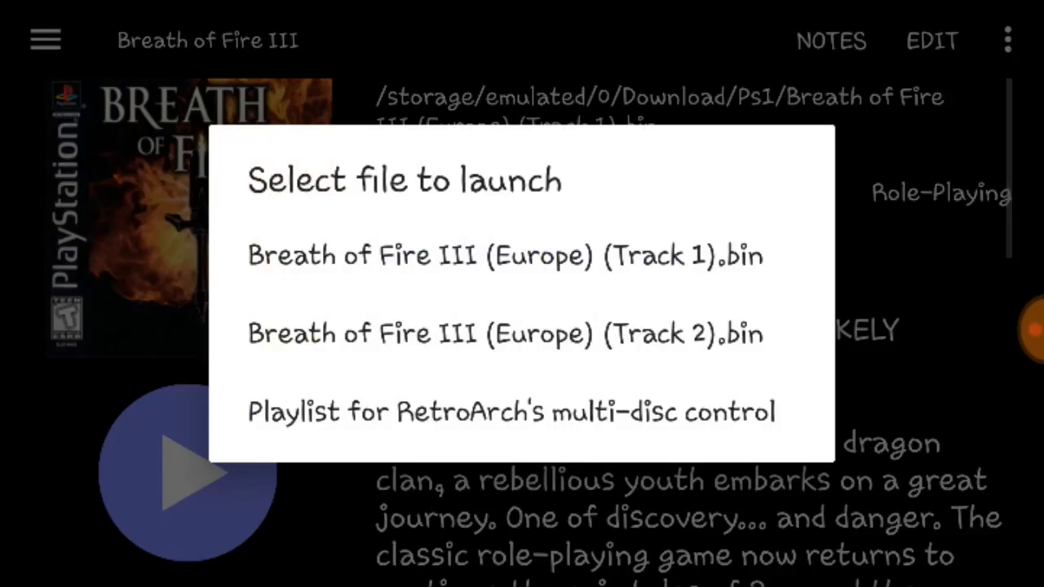
left_click(506, 254)
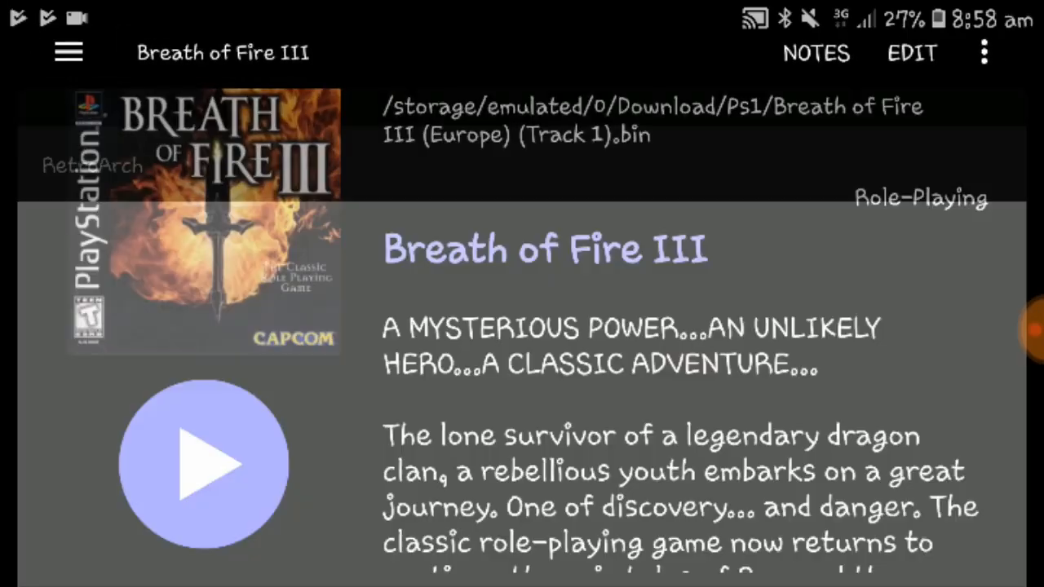
Step: Start RetroArch and grant it access to external storage
left_click(202, 460)
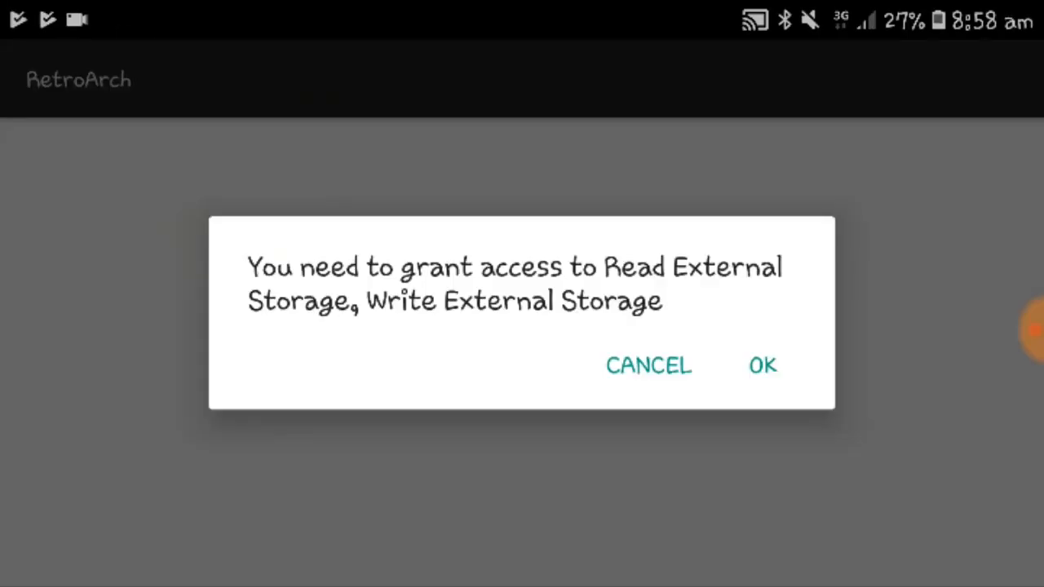
left_click(762, 365)
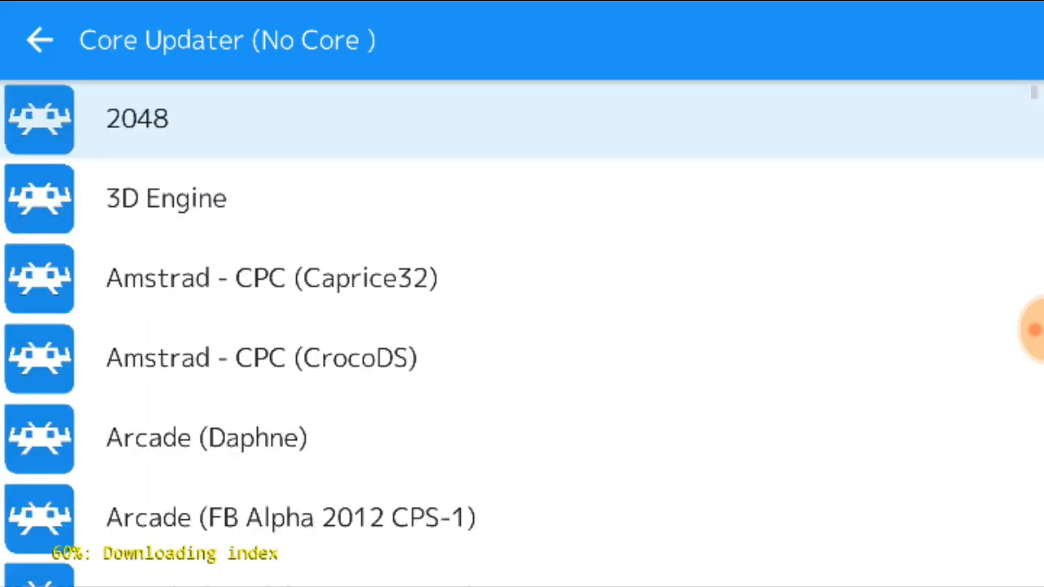
Step: Download the 'Sony - PlayStation (PCSX ReARMed)' core, then go back to Dig
scroll("down", 3)
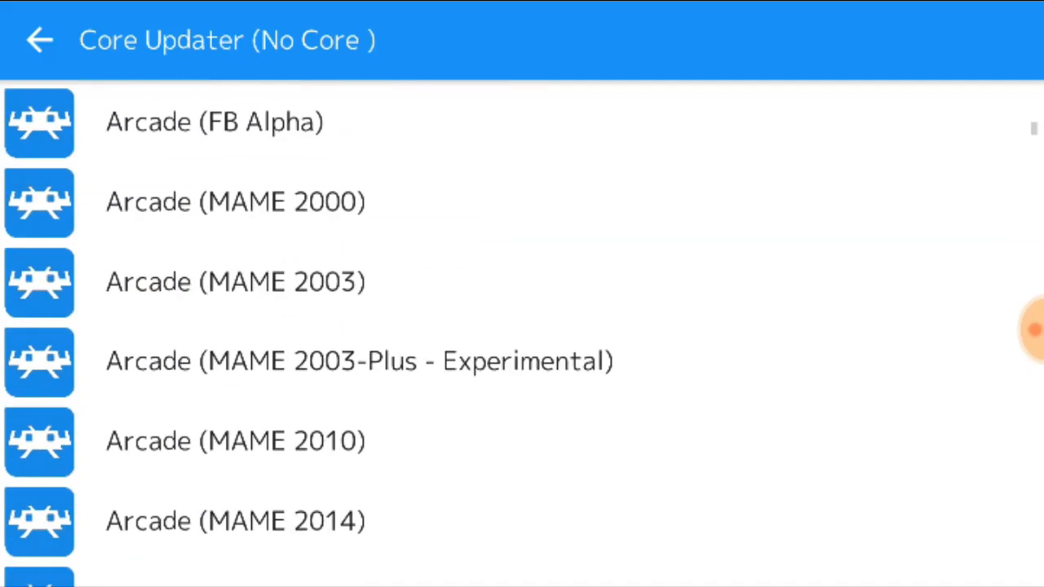
scroll("down", 3)
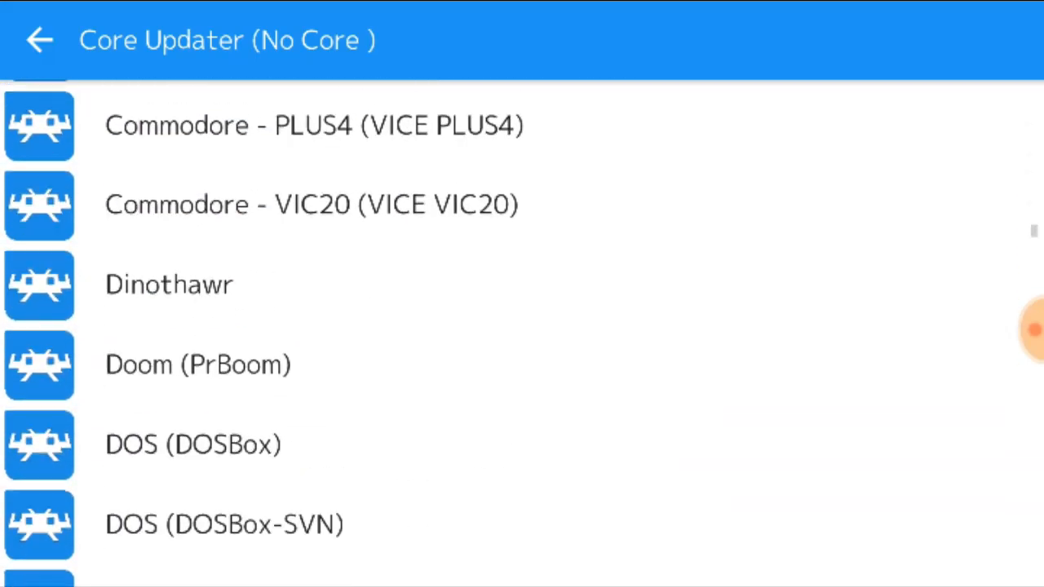
scroll("down", 3)
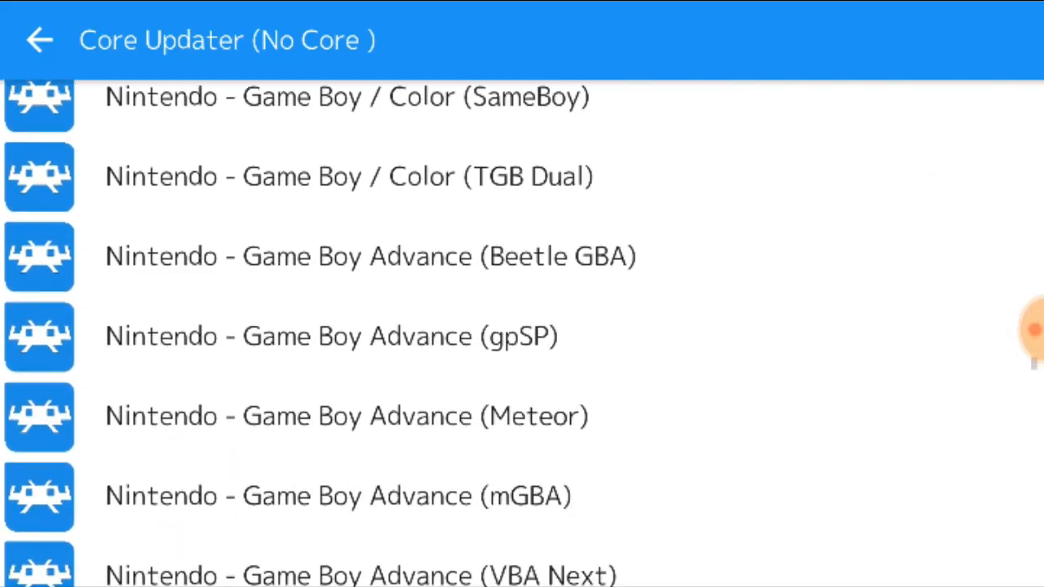
scroll("down", 3)
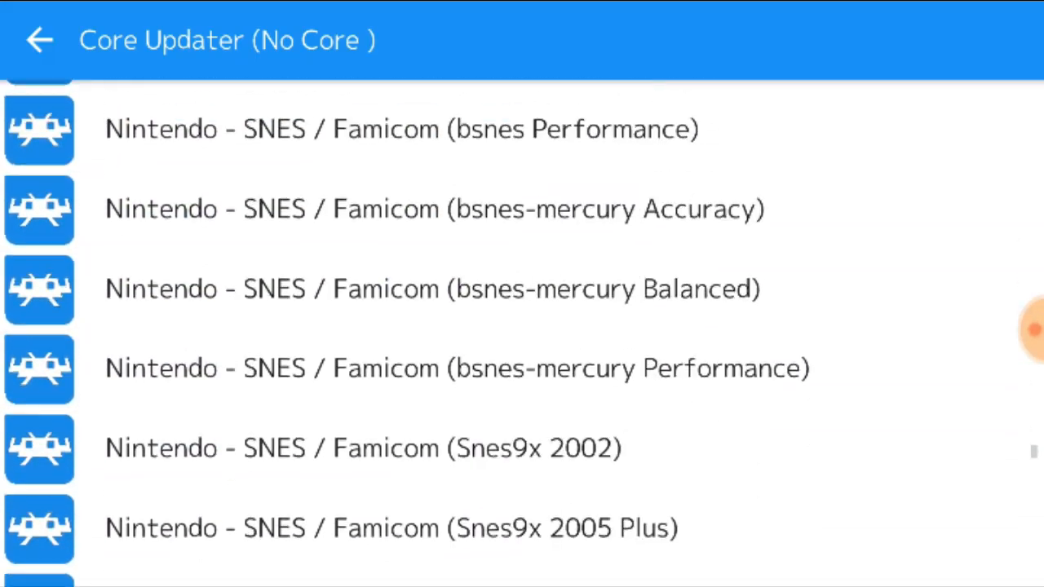
scroll("down", 3)
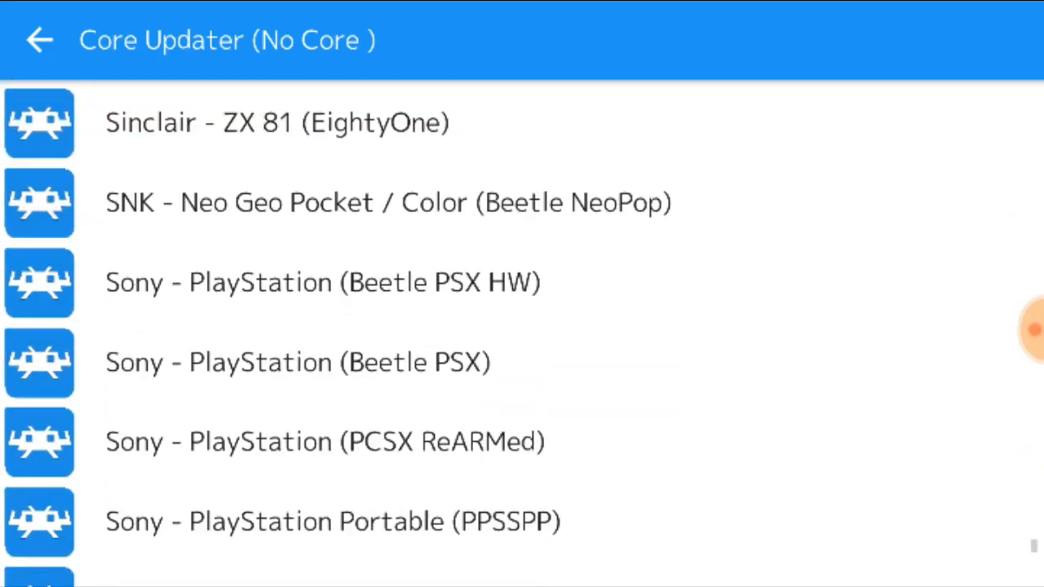
scroll("down", 3)
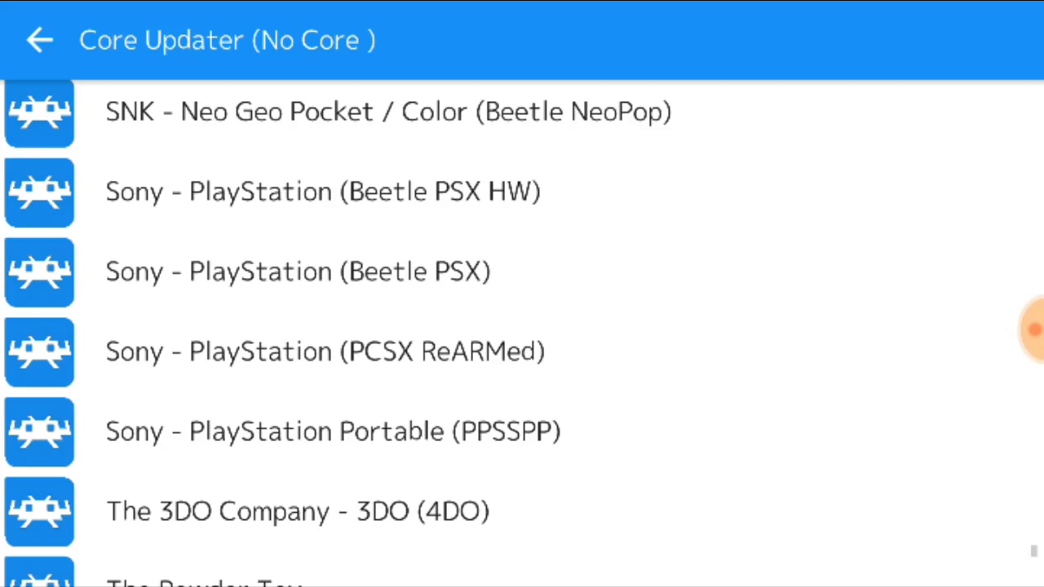
left_click(318, 352)
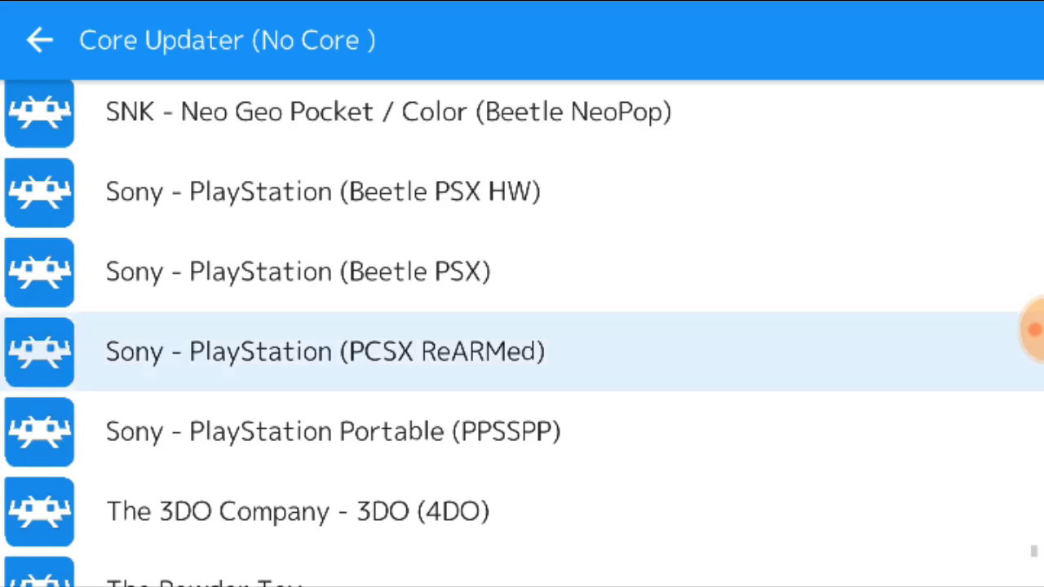
left_click(320, 352)
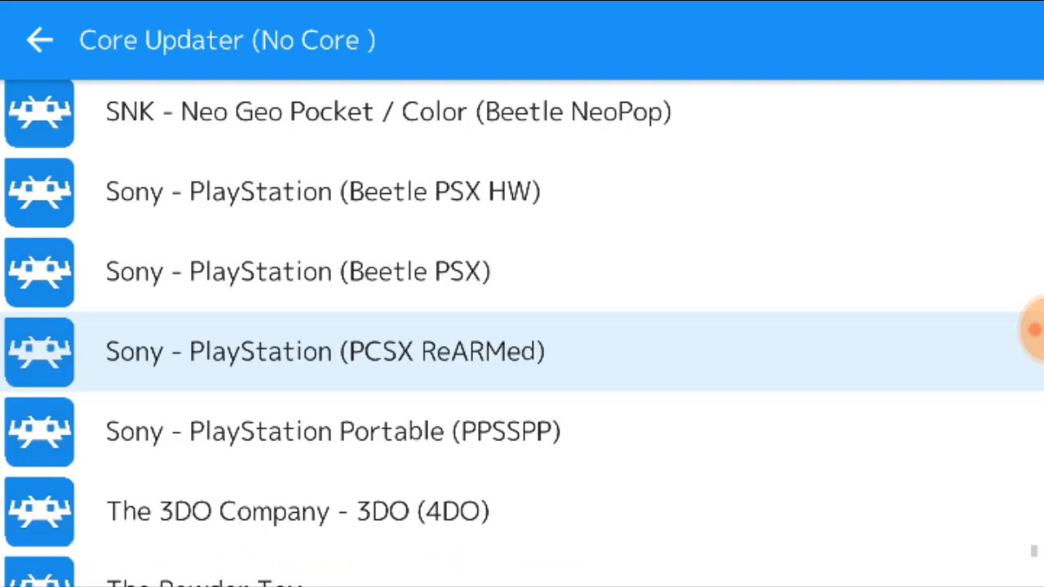
left_click(41, 41)
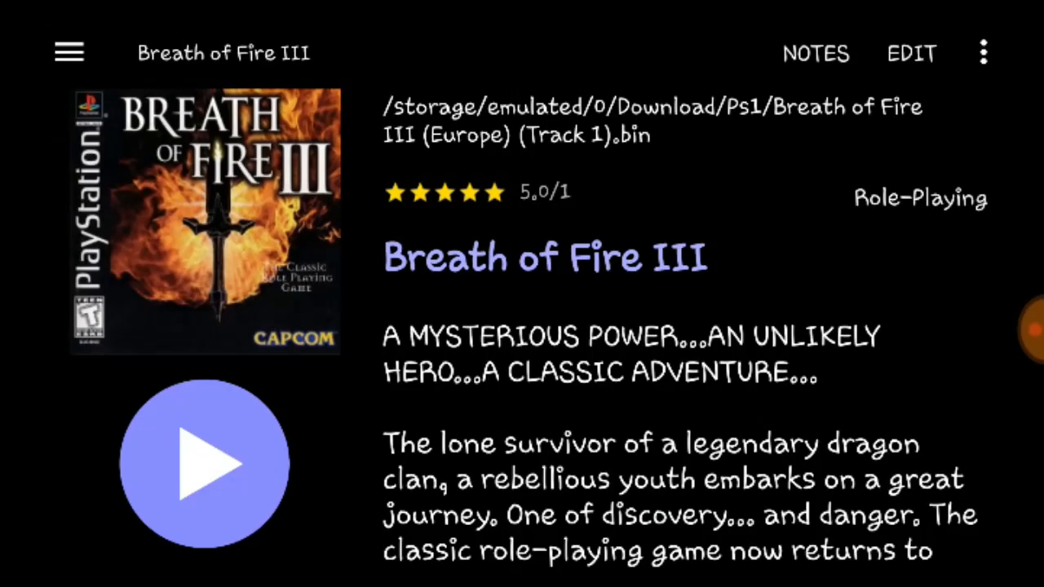
Step: Play Breath of Fire III from its Dig page so the PlayStation boot starts
left_click(208, 470)
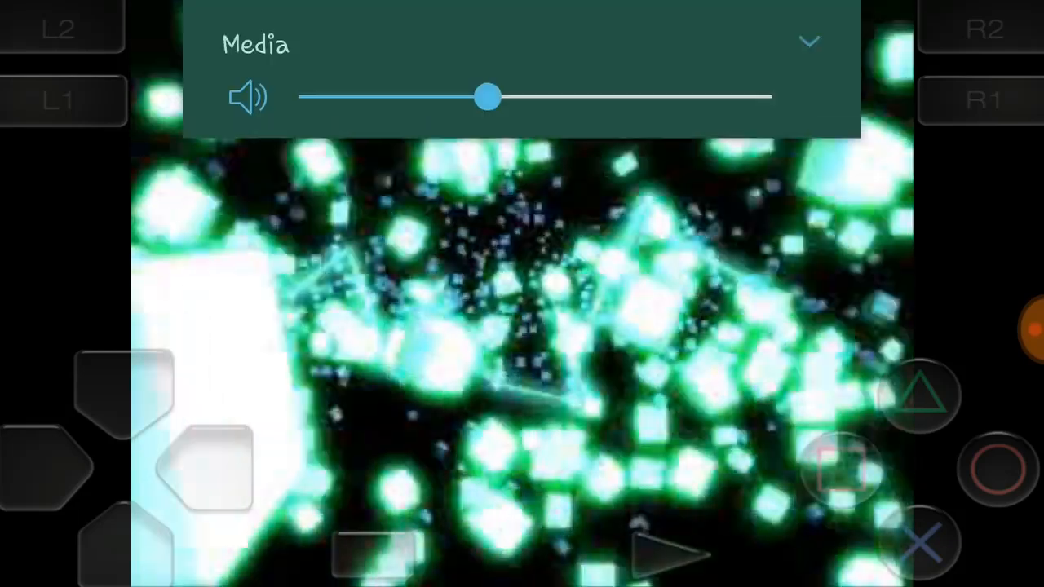
Step: Lower the Android media volume during gameplay and bring up RetroArch's menu
left_click_drag(487, 97, 395, 98)
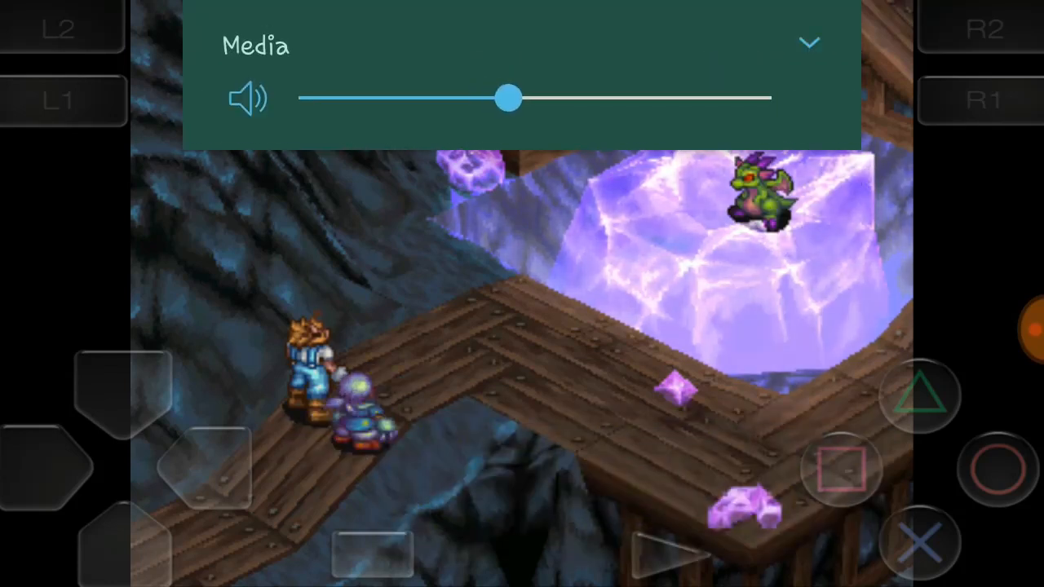
left_click_drag(508, 98, 770, 98)
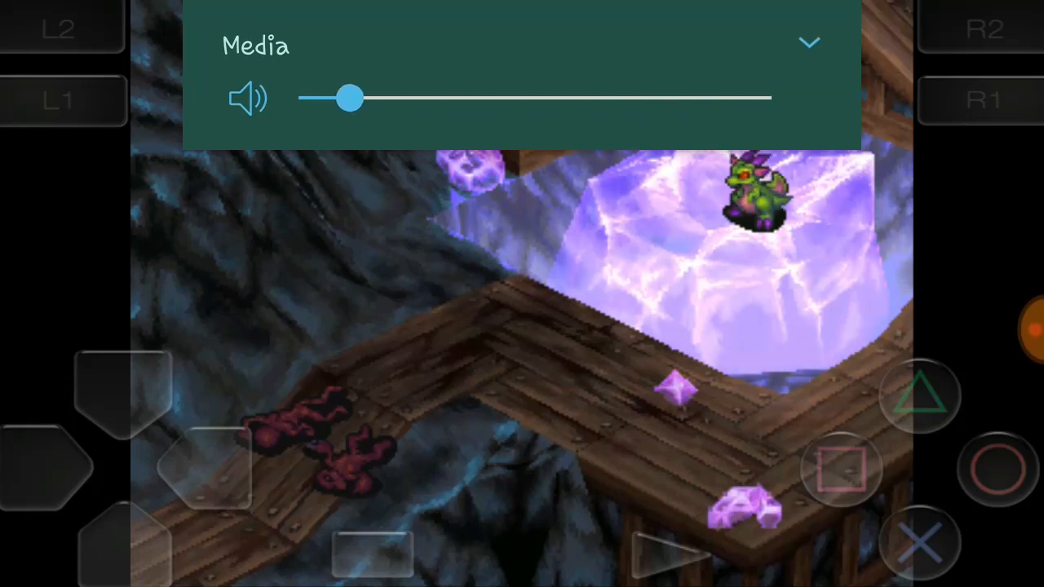
left_click(809, 42)
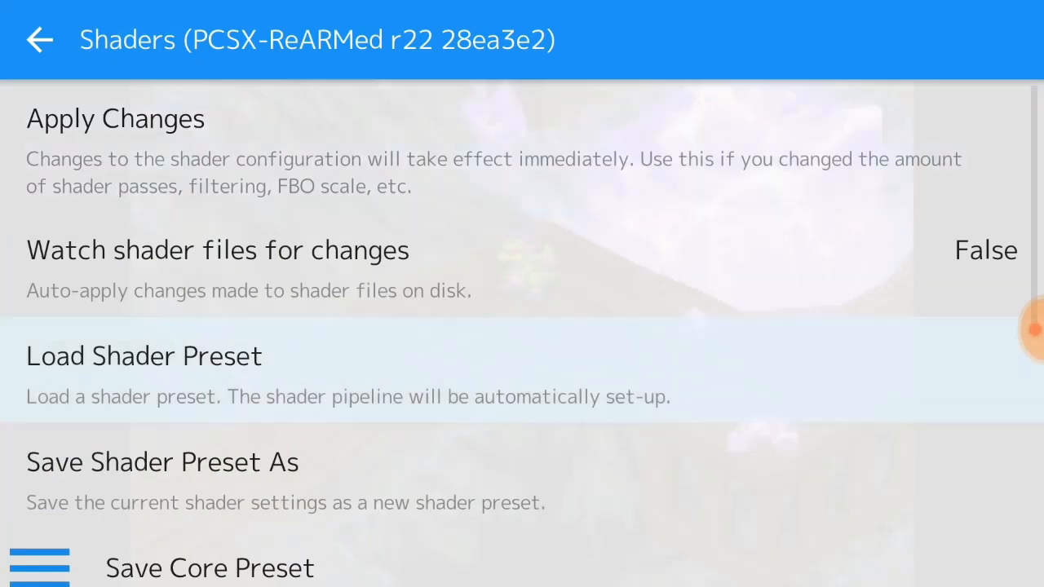
Step: Browse the shaders_glsl crt folder for a CRT shader preset to load
left_click(143, 356)
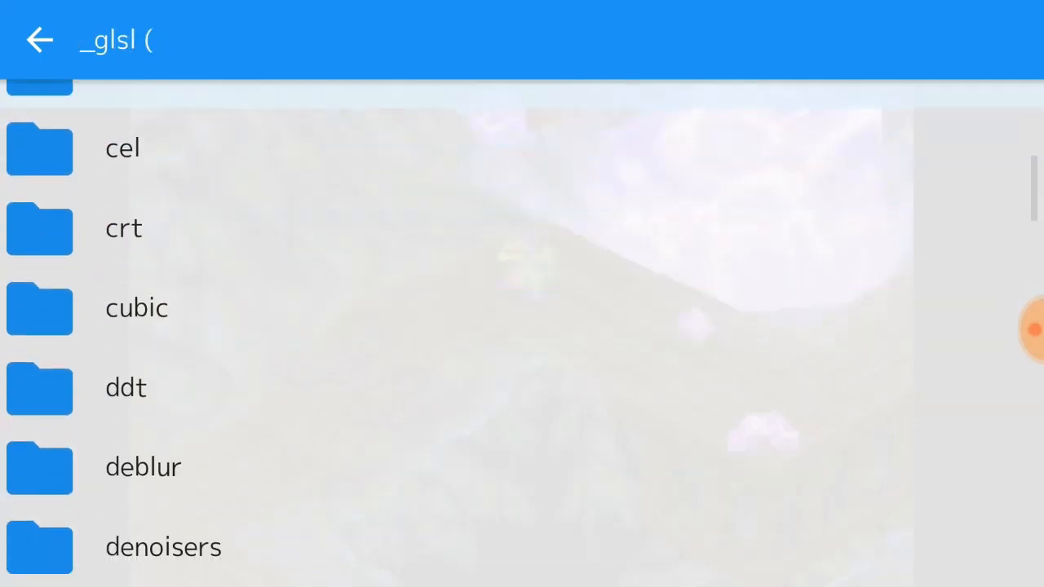
left_click(124, 228)
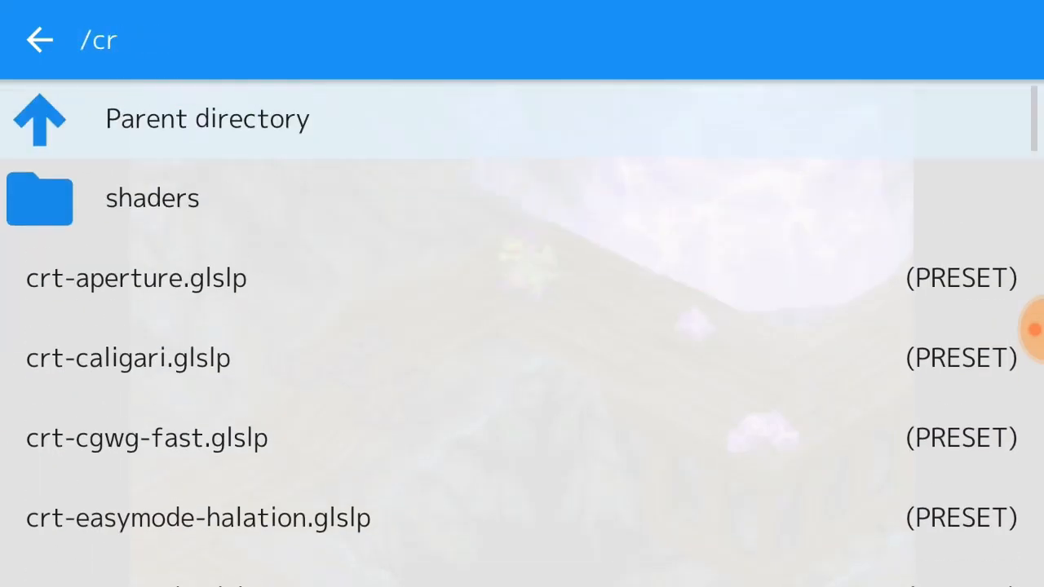
scroll("down", 3)
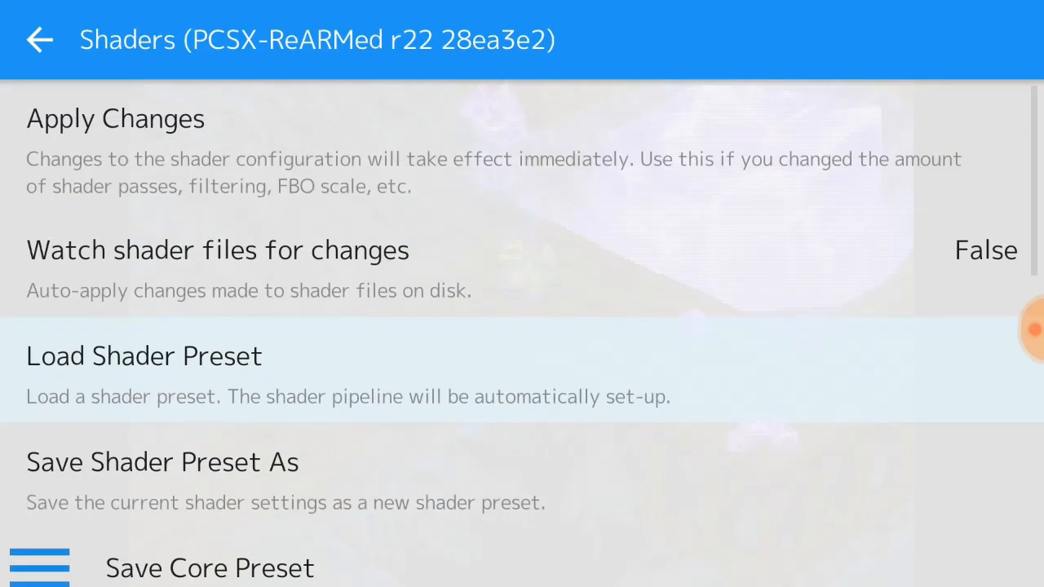
Step: Back out of the shader browser and resume Breath of Fire III with the shader applied
left_click(41, 41)
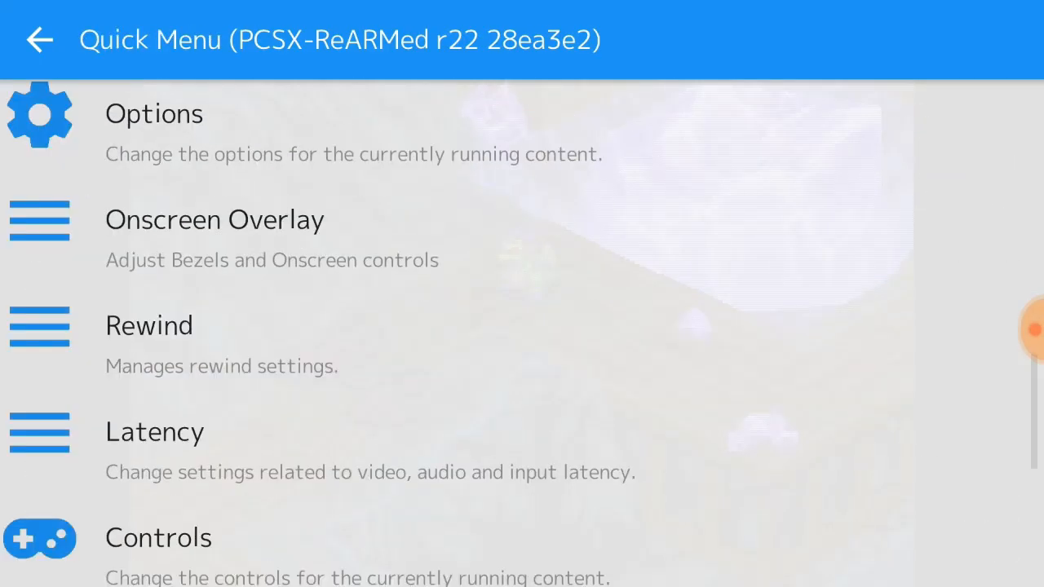
left_click(39, 41)
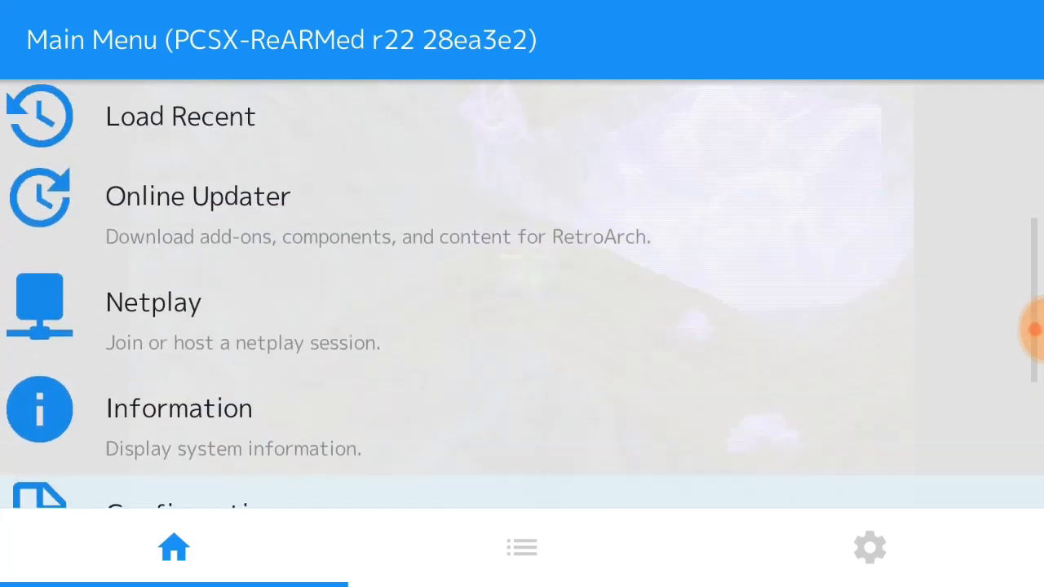
left_click(522, 548)
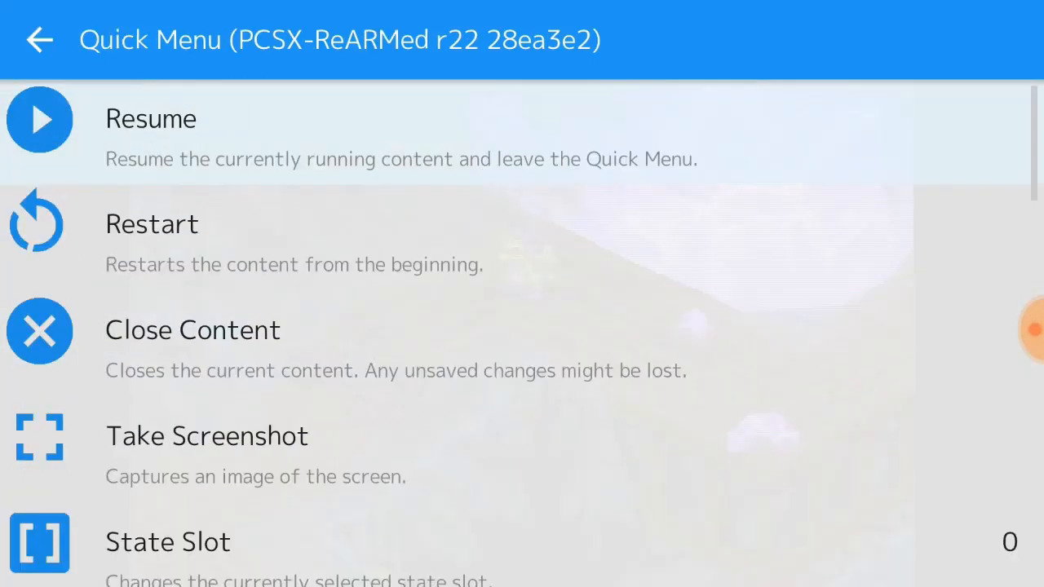
left_click(150, 118)
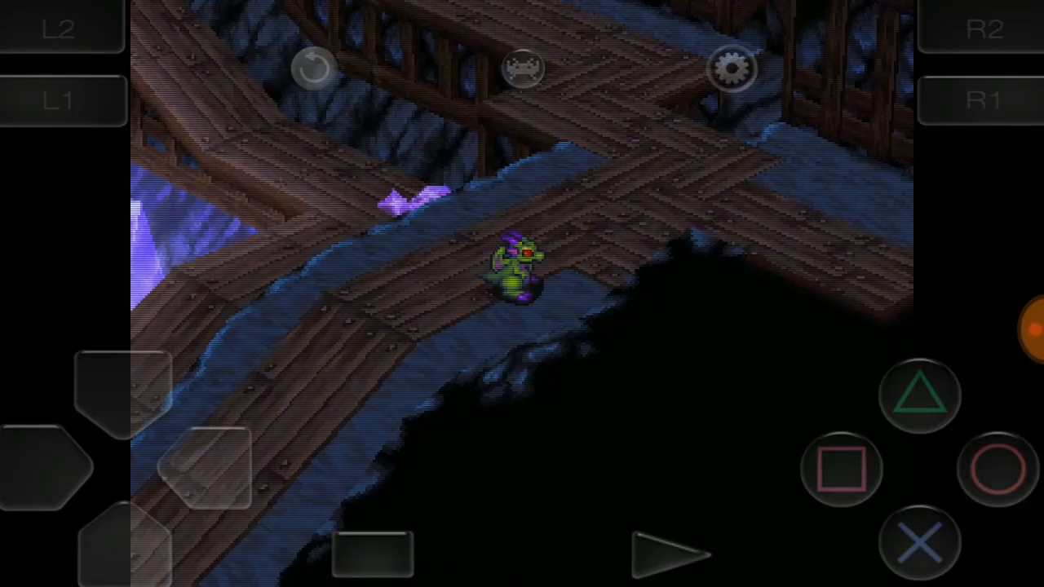
Step: Save the current shader as the PCSX ReARMed core's default via Save Core Preset
left_click(735, 72)
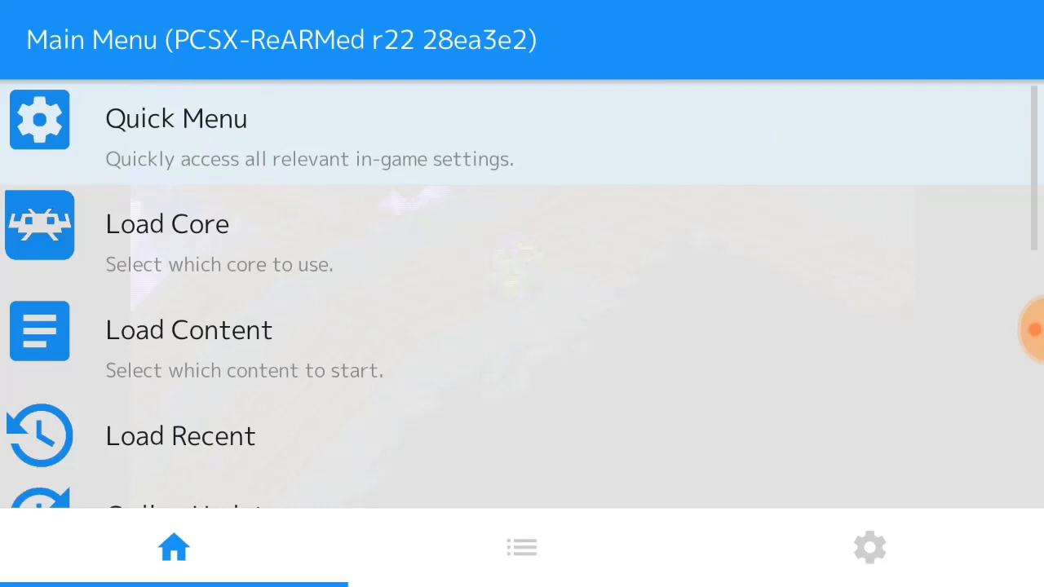
left_click(176, 117)
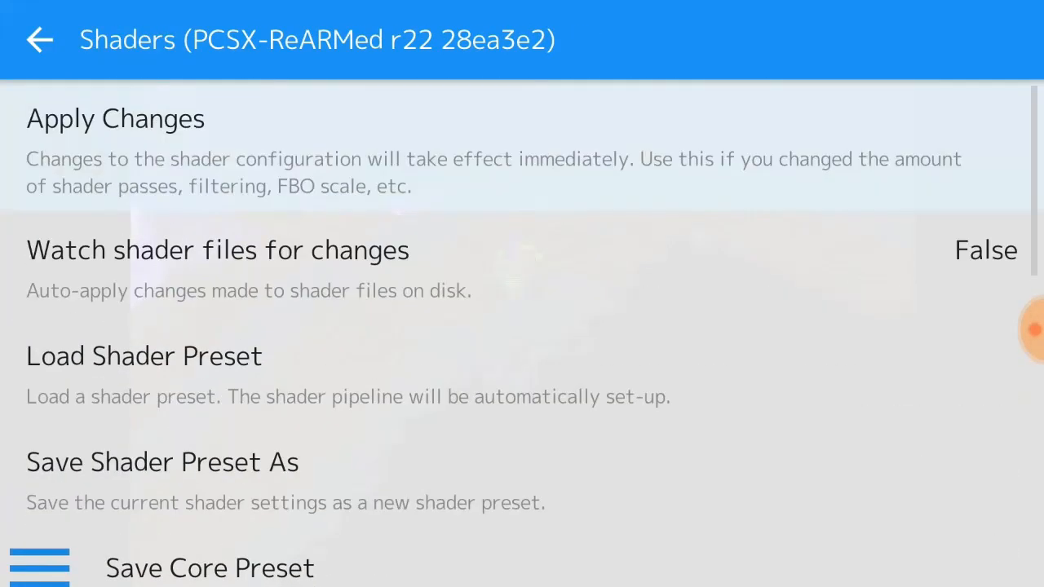
scroll("down", 3)
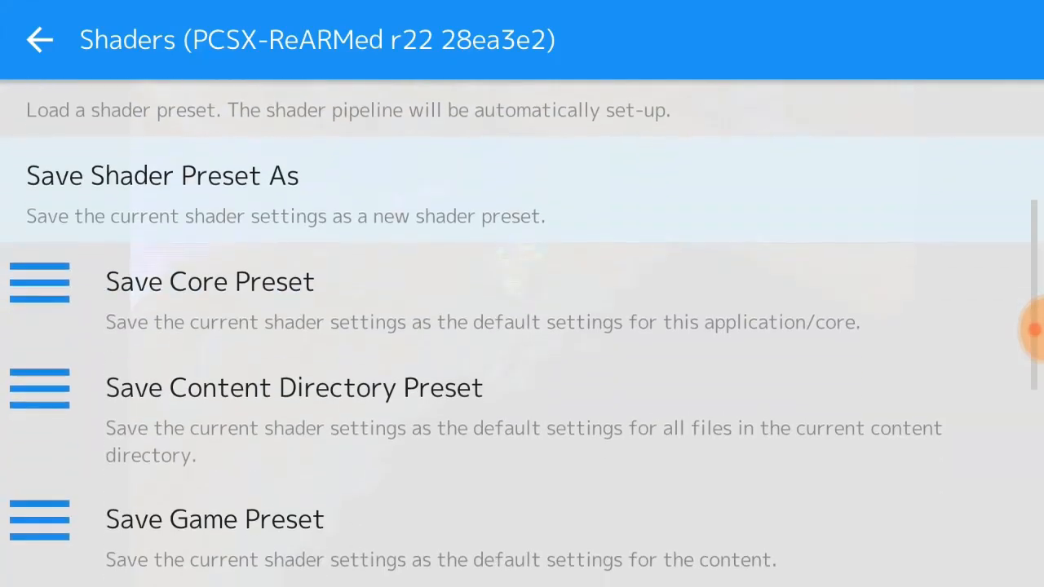
left_click(209, 281)
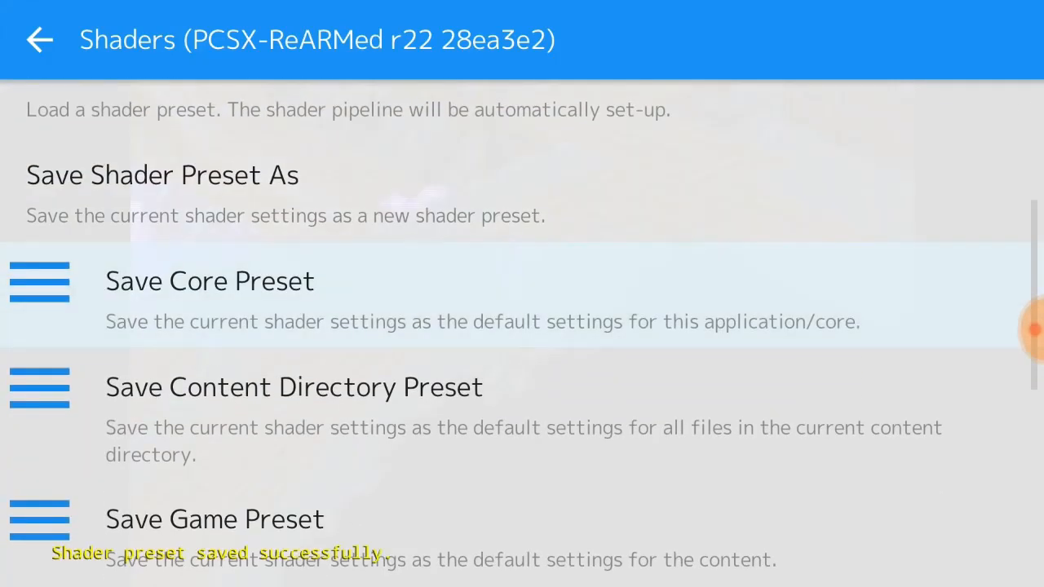